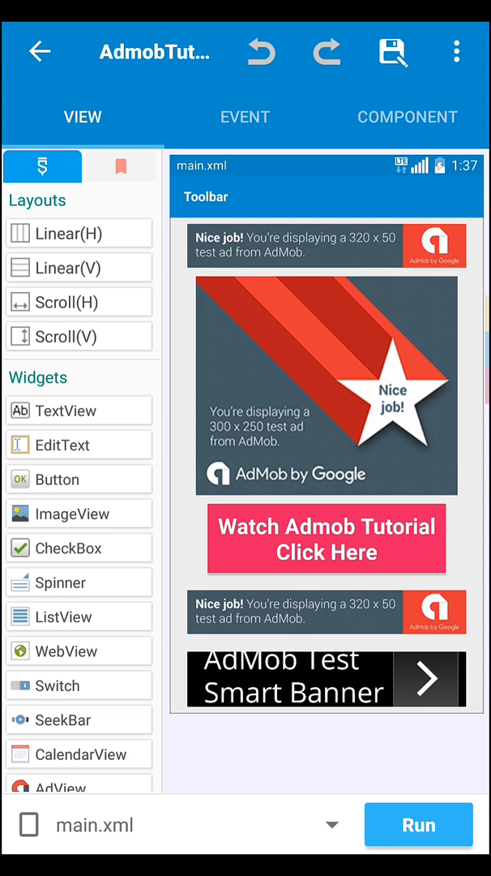
Compile the project, install the Admob Tutorial app and launch it to its interstitial test ad.
click(419, 824)
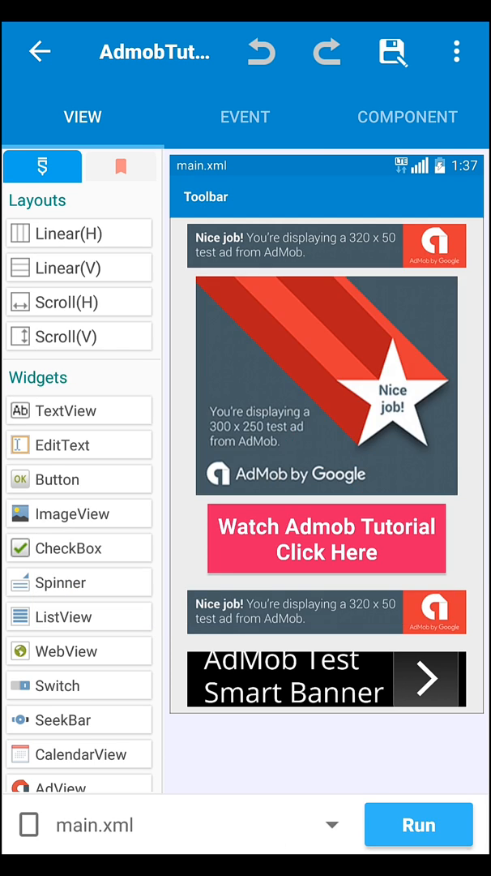
click(418, 824)
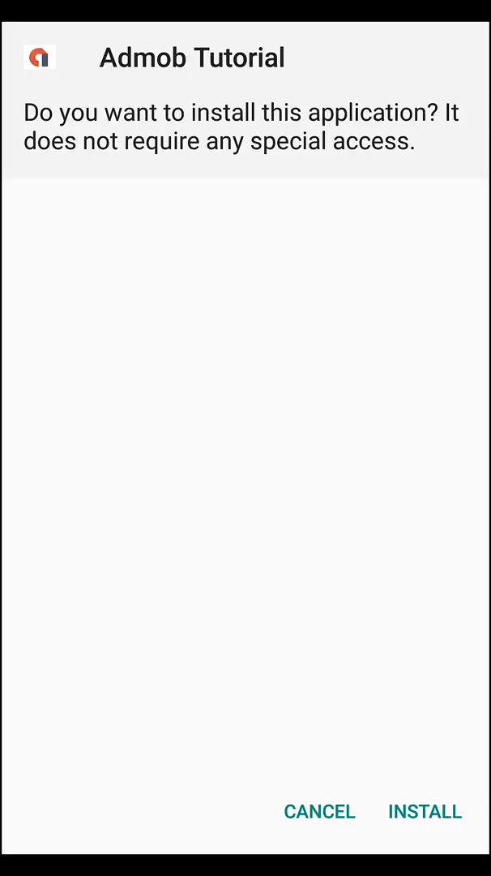
click(424, 811)
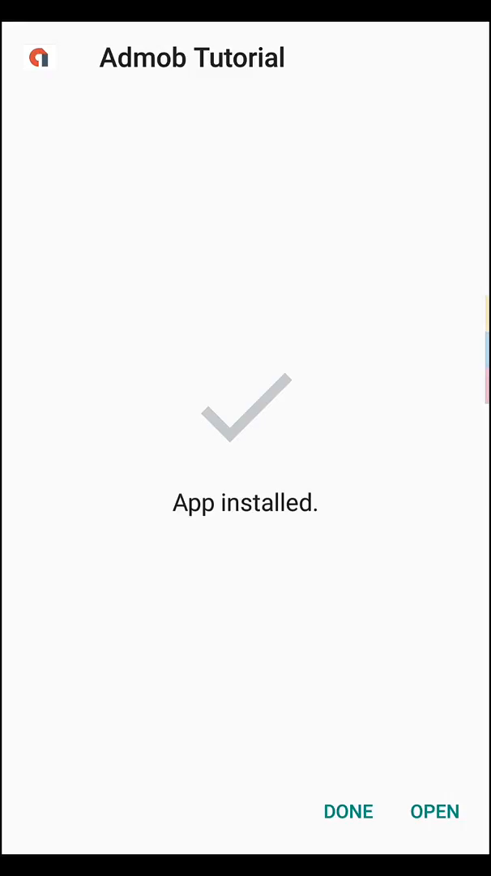
click(434, 811)
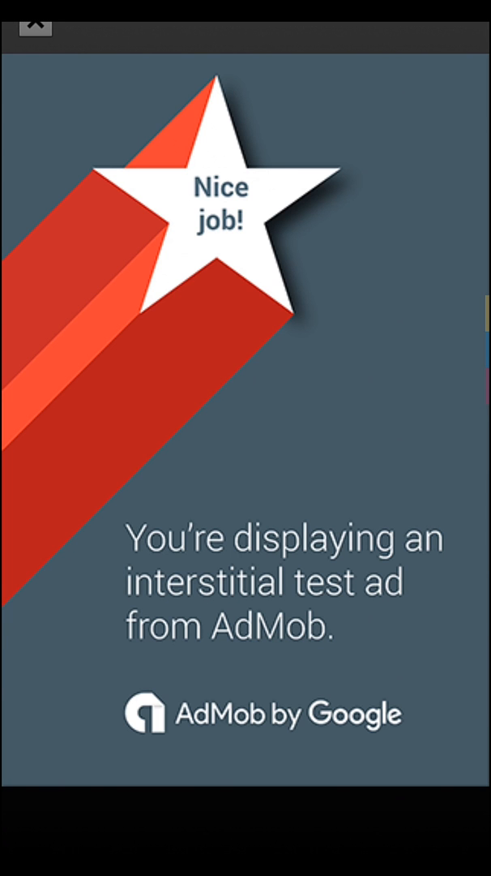
Close the interstitial test ad to show the banner ads, then bring up recent apps.
click(36, 20)
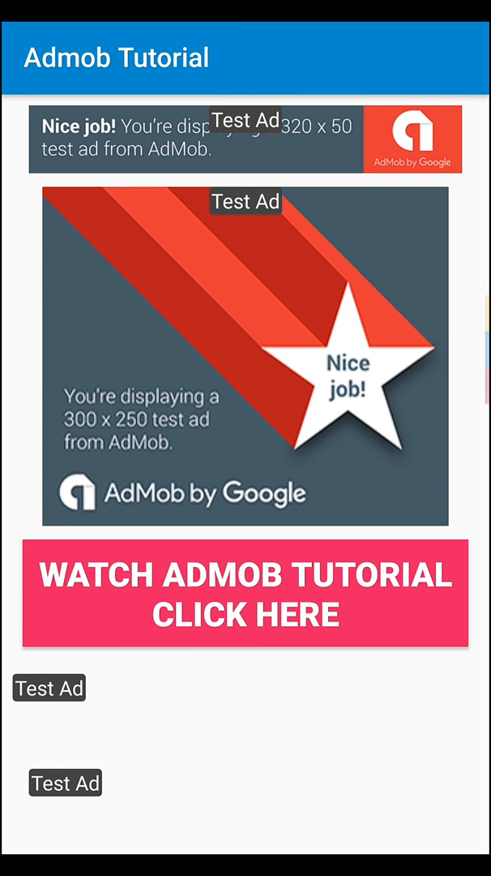
click(246, 594)
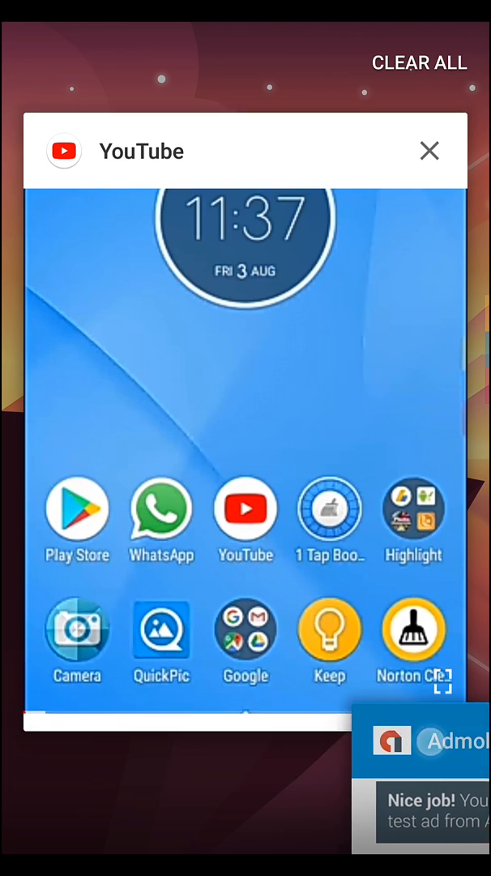
Return from recent apps to the home screen and launch ES File Explorer.
click(429, 151)
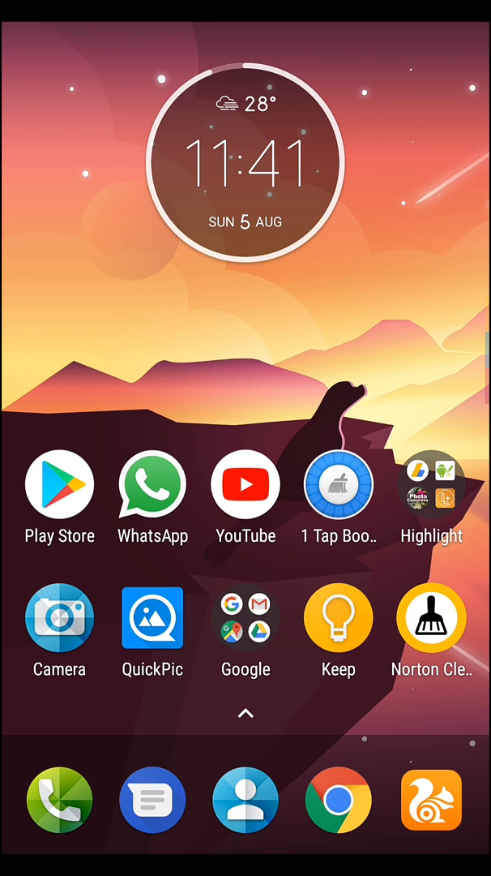
click(431, 491)
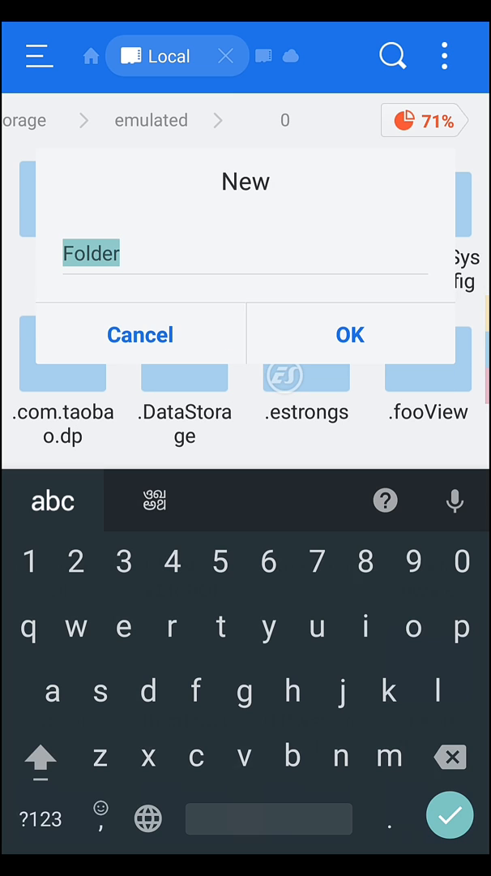
Replace the default 'Folder' name with 'My Signed App' and confirm the new folder.
key(Backspace)
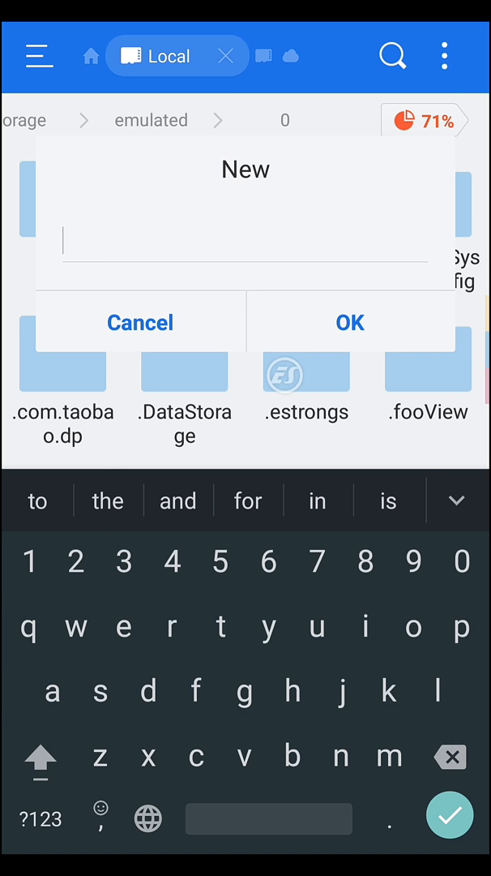
text(My)
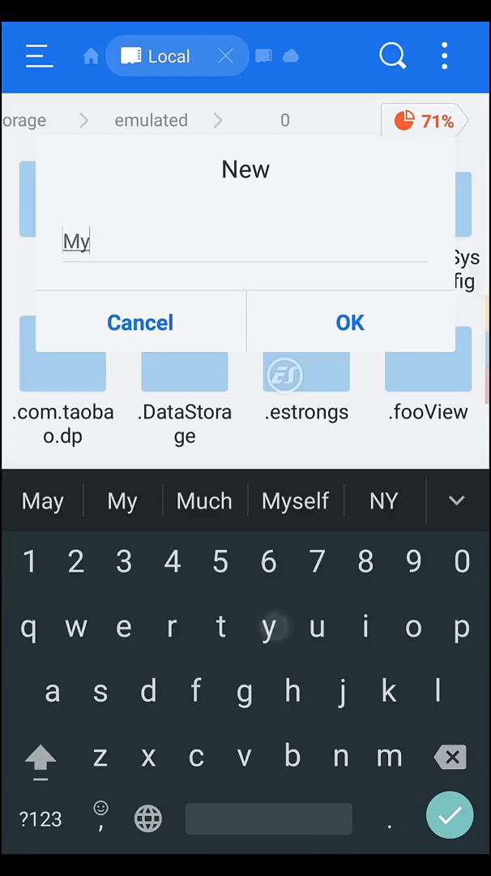
text(S)
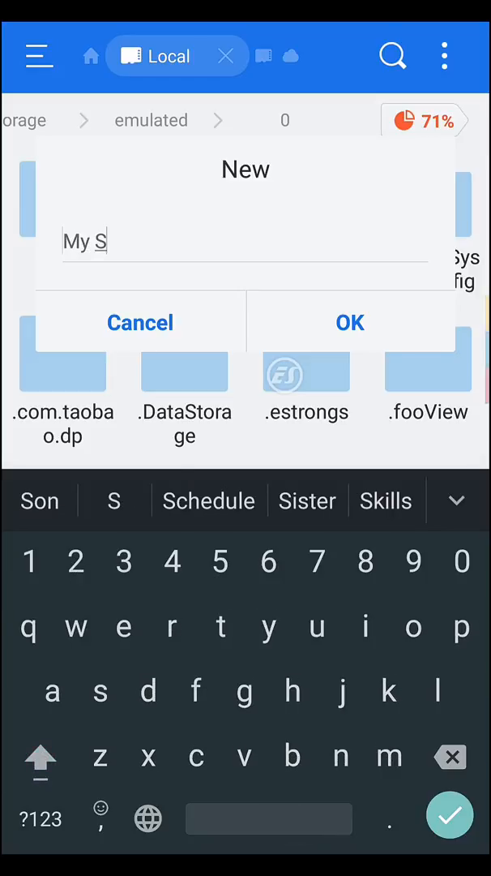
text(ig)
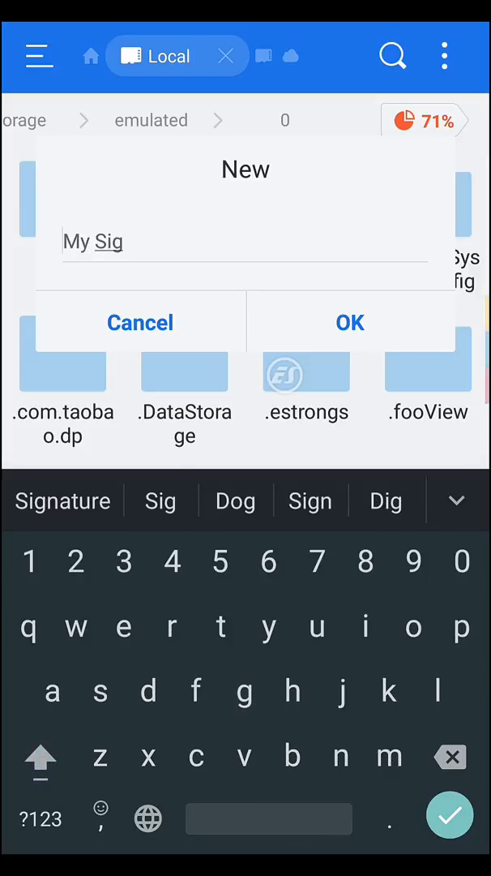
text(ned App)
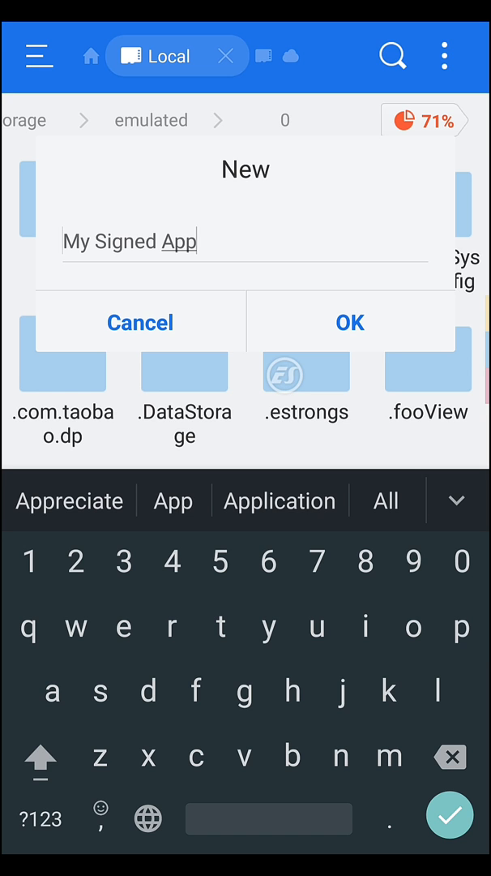
click(351, 322)
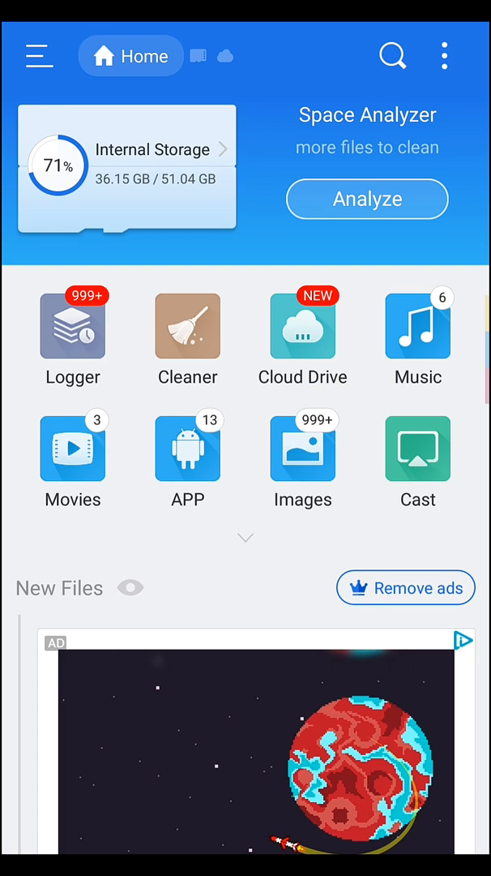
Open ES File Explorer's installed apps list and scroll down through the apps.
click(188, 448)
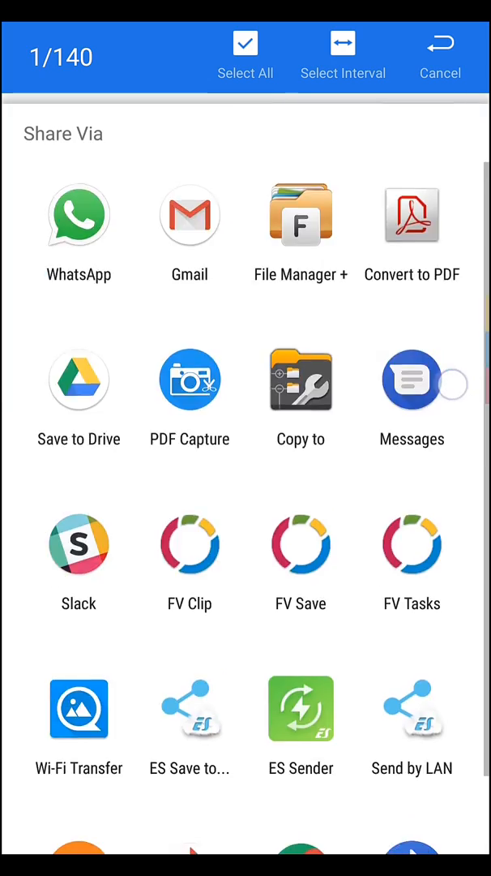
scroll(down, 3)
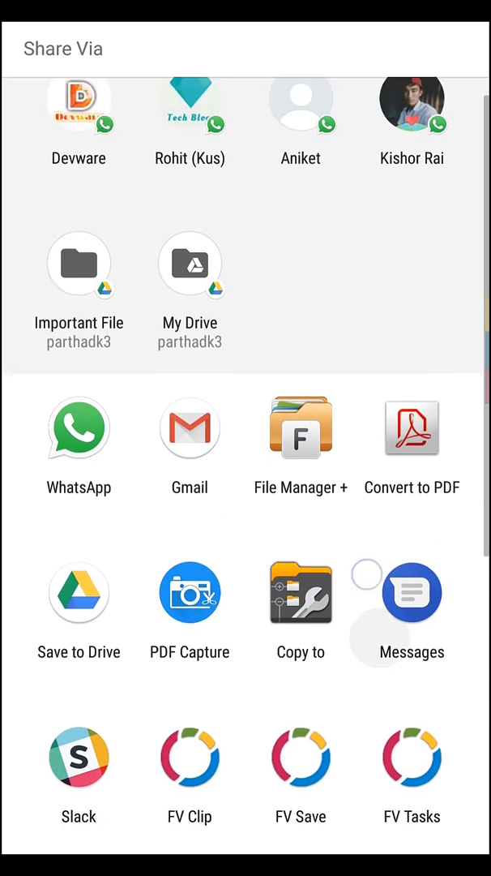
scroll(down, 3)
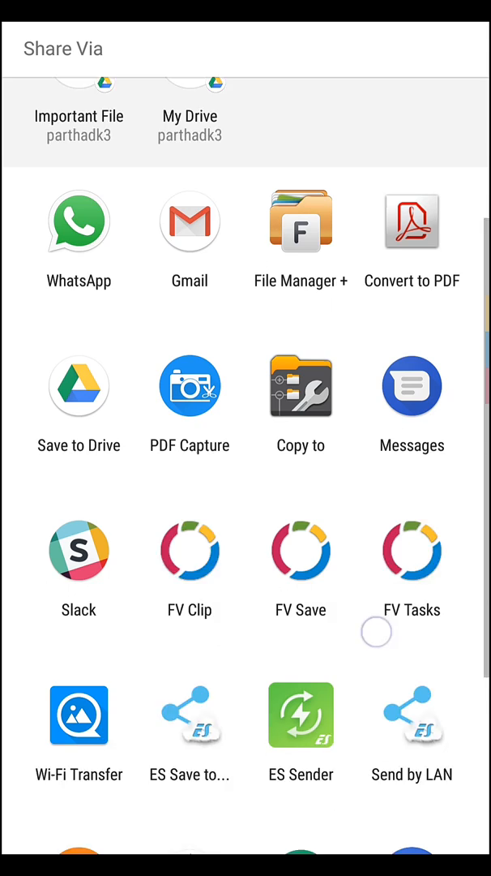
scroll(down, 3)
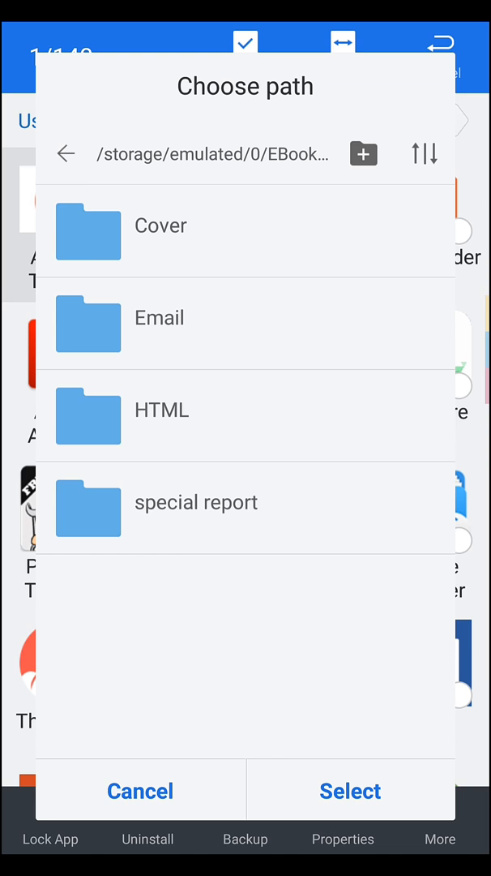
Go up to /storage/emulated/0/, scroll to My Signed App and select it as the copy destination.
click(67, 153)
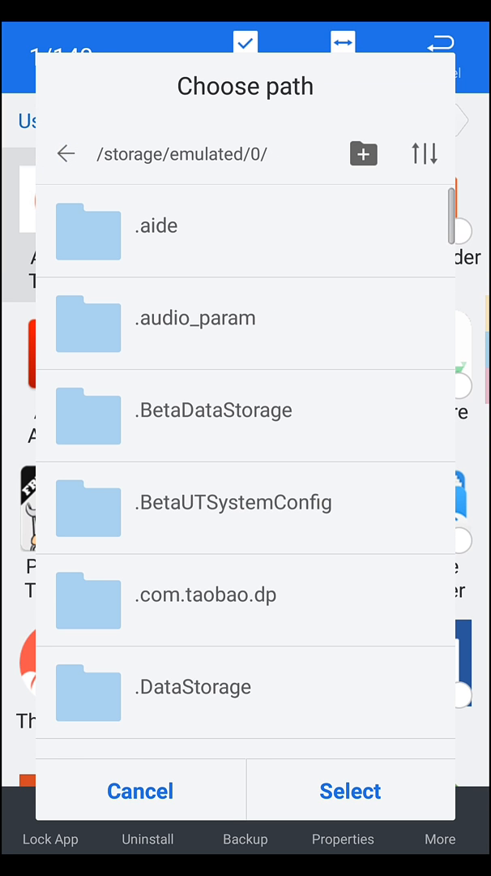
scroll(down, 3)
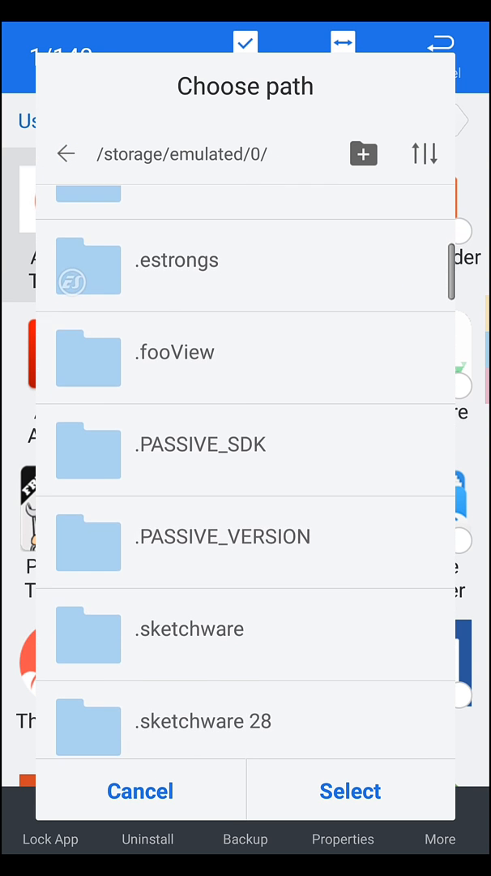
scroll(down, 3)
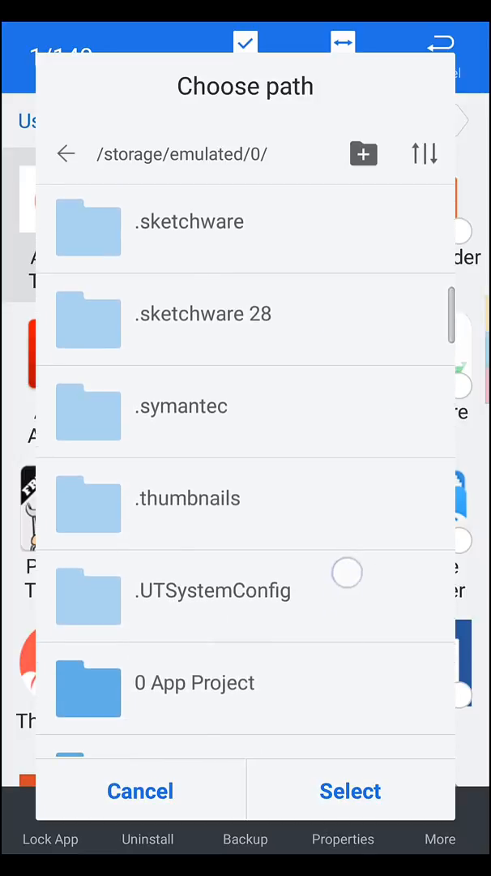
scroll(down, 3)
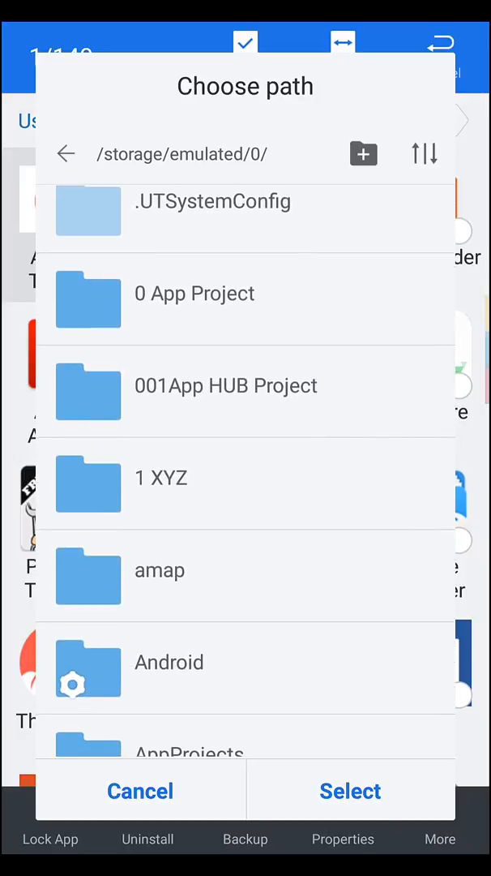
scroll(down, 3)
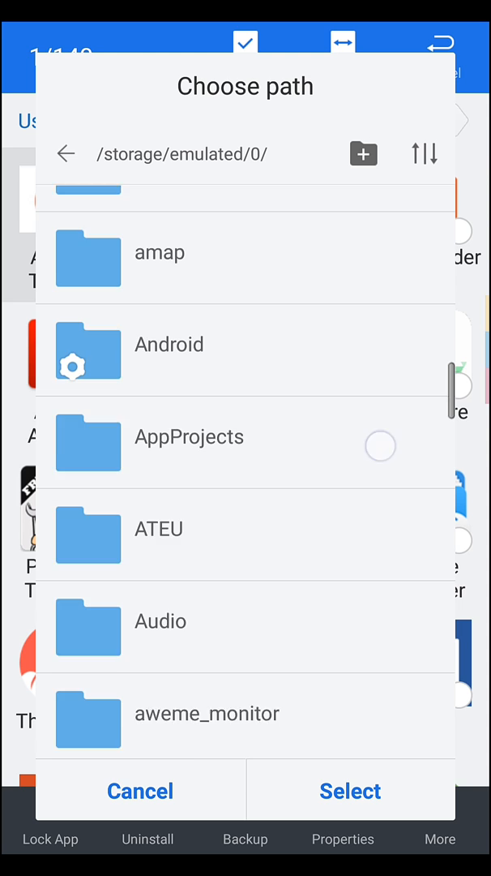
scroll(down, 3)
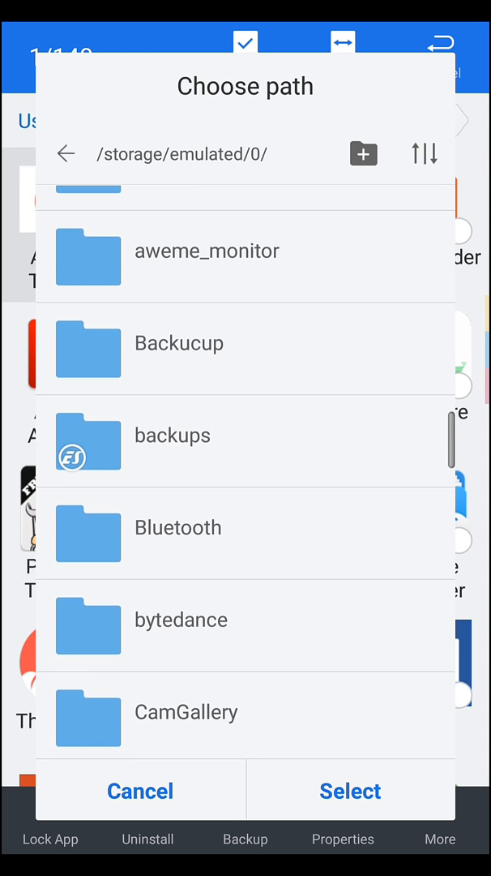
scroll(down, 3)
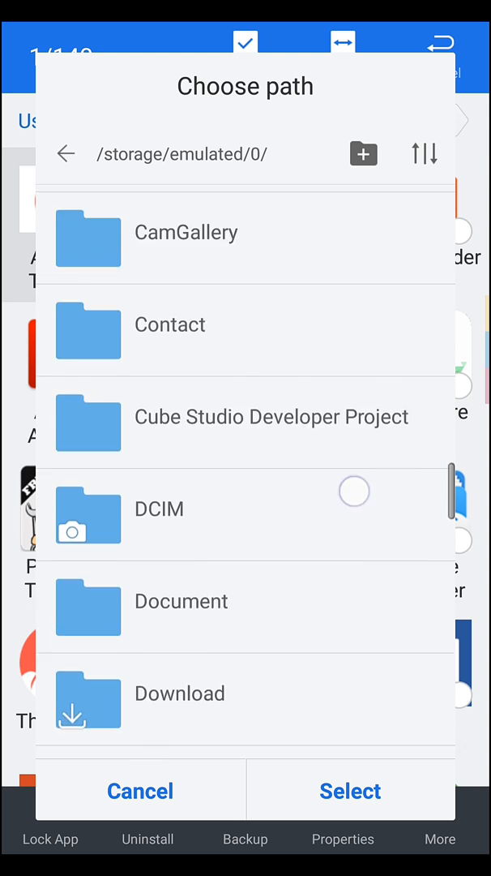
scroll(down, 3)
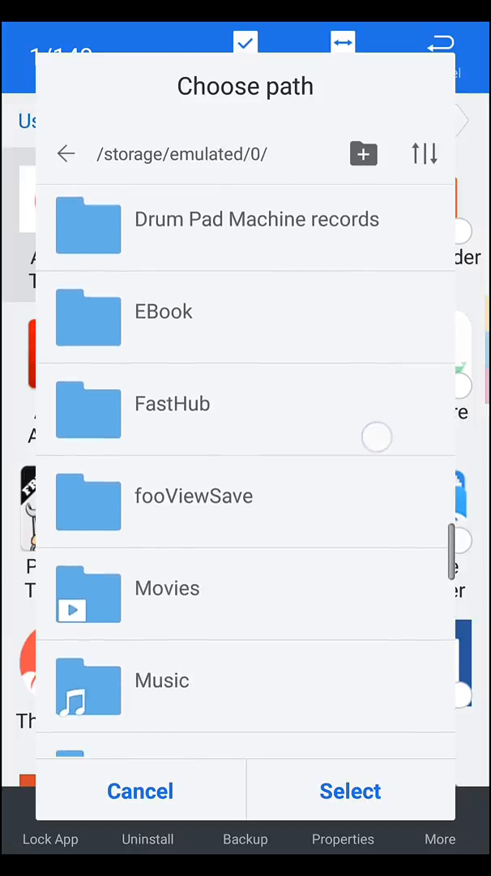
scroll(down, 3)
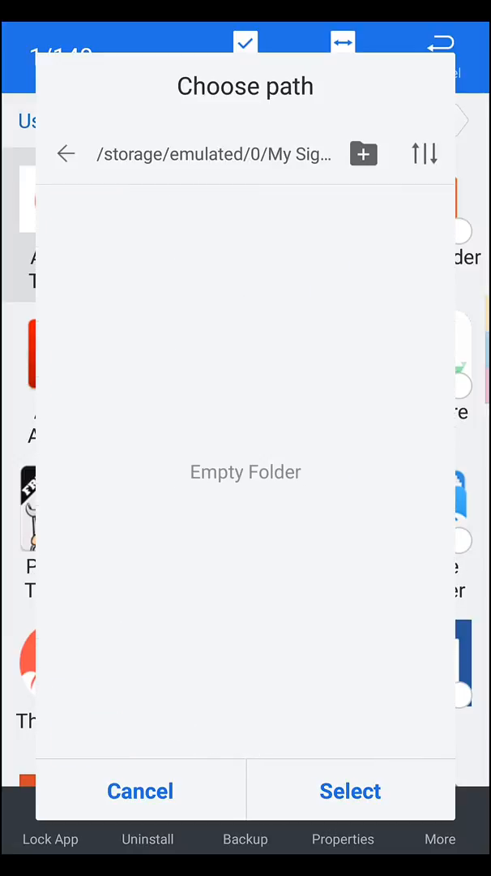
click(351, 791)
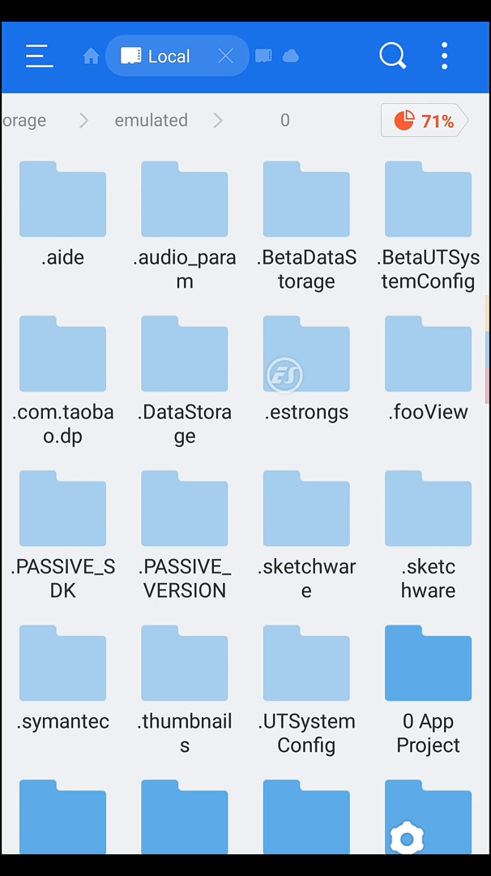
Scroll down the internal storage folder list toward My Signed App.
scroll(down, 3)
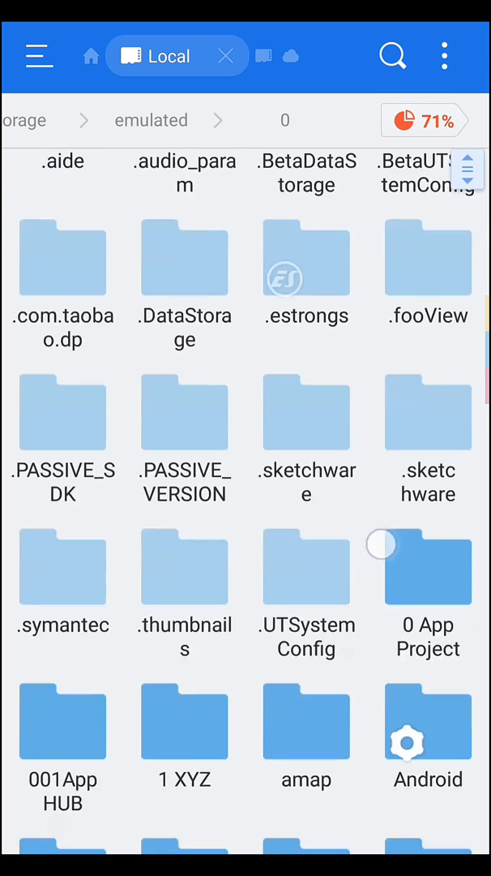
scroll(down, 3)
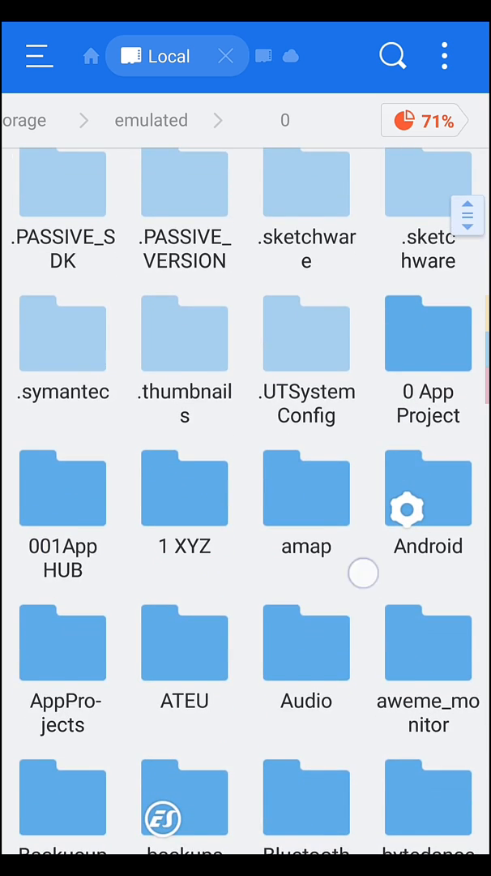
scroll(down, 3)
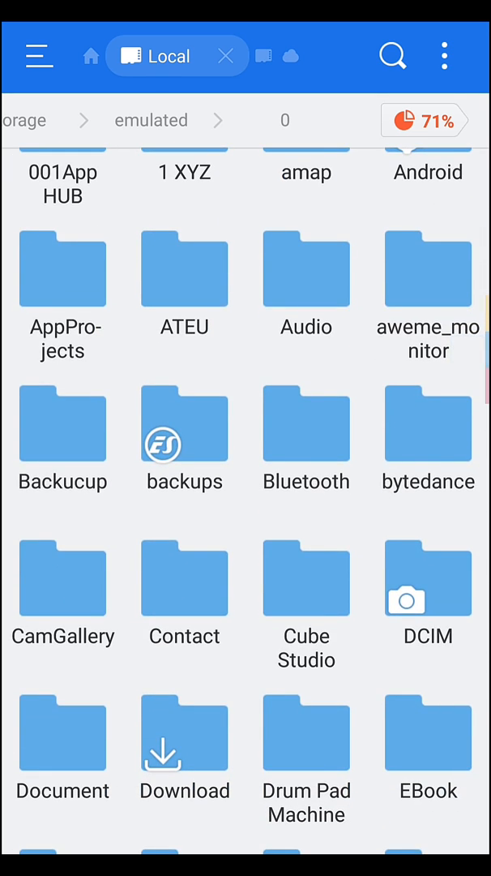
scroll(down, 3)
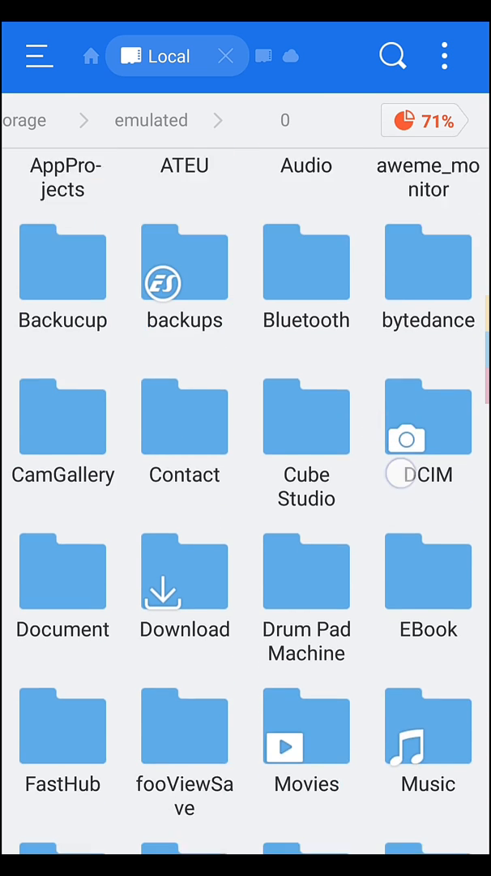
scroll(down, 3)
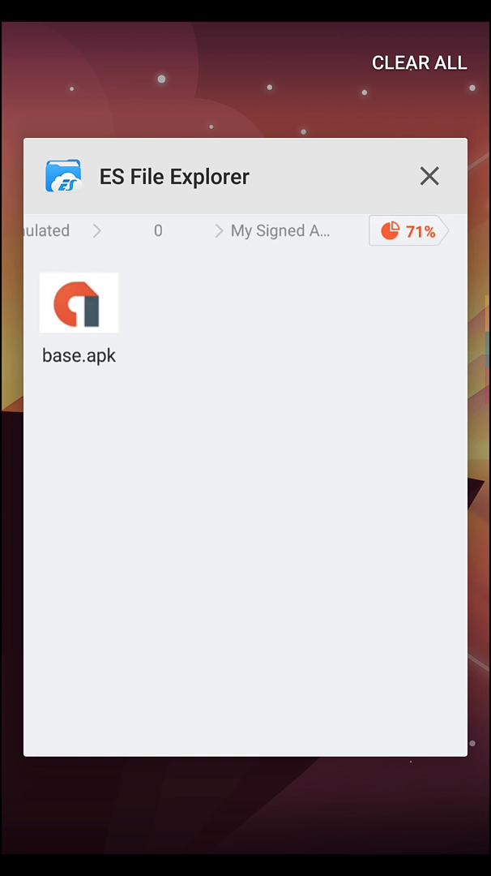
Leave recent apps for the home screen and launch the Play Store.
click(429, 176)
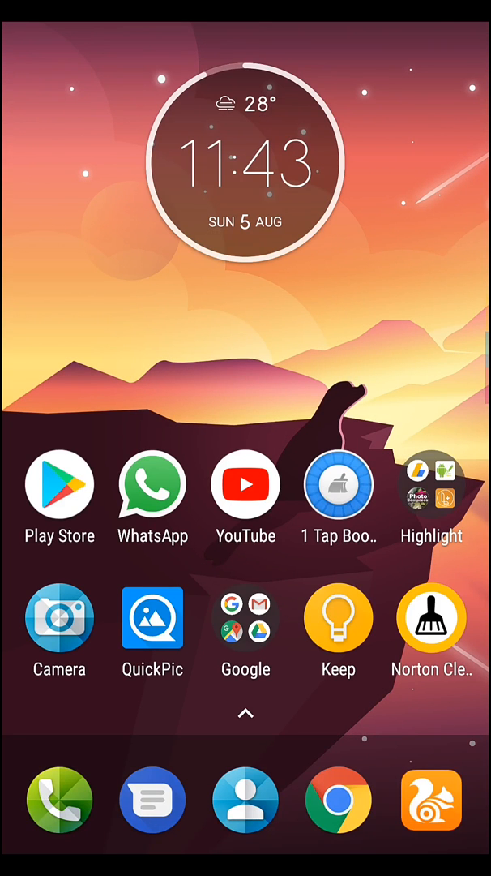
click(58, 485)
text(zip)
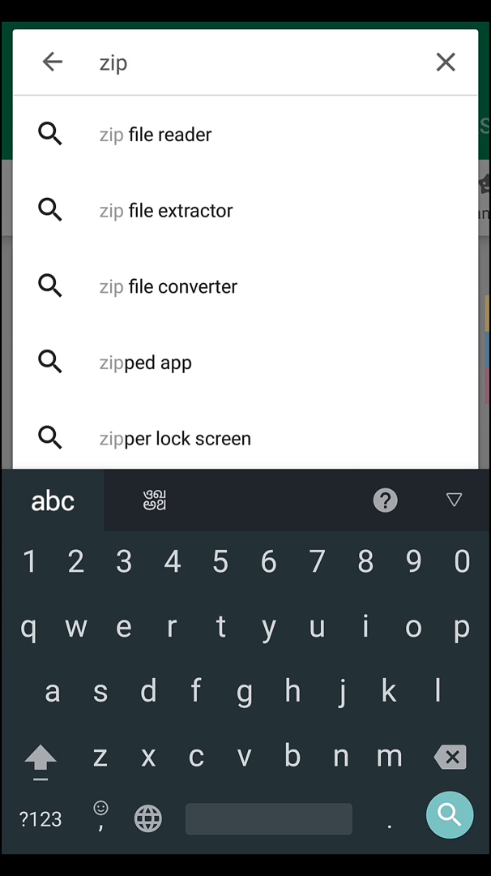
Extend the Play Store search to 'zipsi' and pick the ZipSigner suggestion.
text(si)
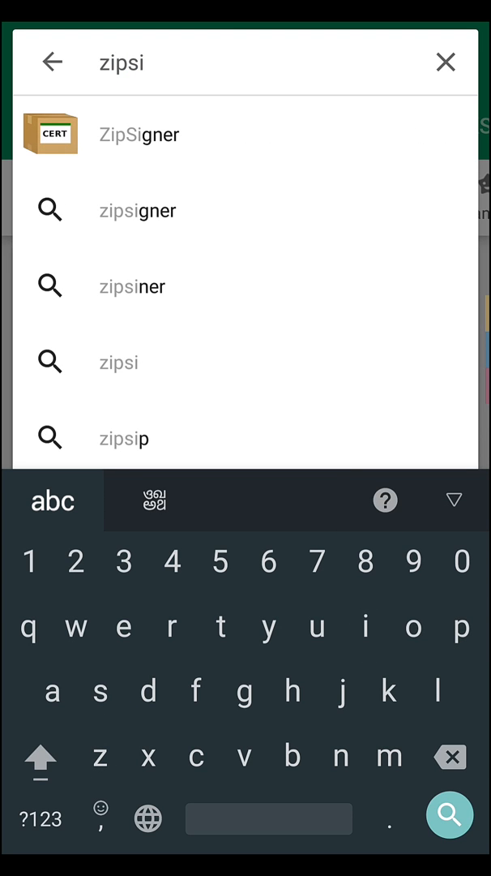
click(138, 135)
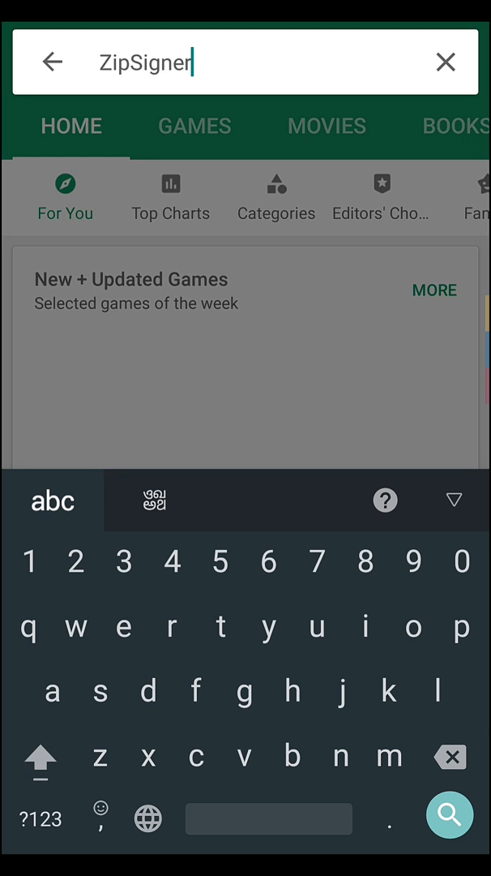
click(451, 816)
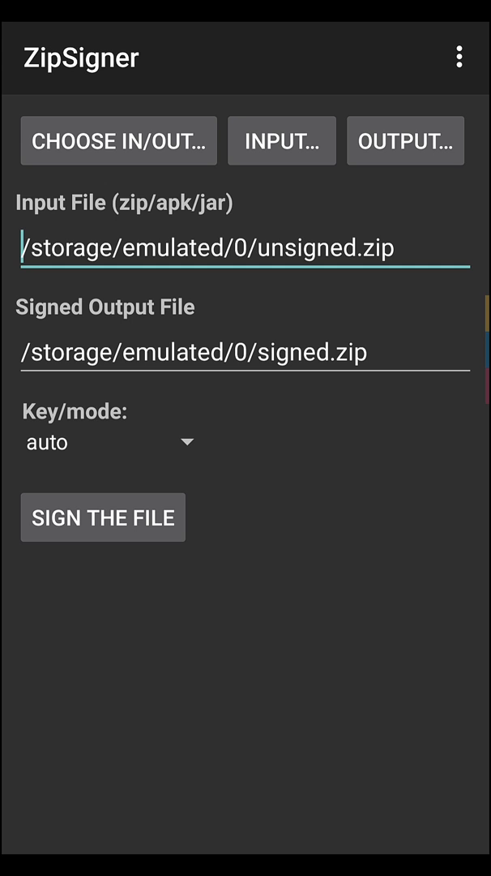
Browse from INPUT... into the My Signed App folder and pick base.apk.
click(281, 141)
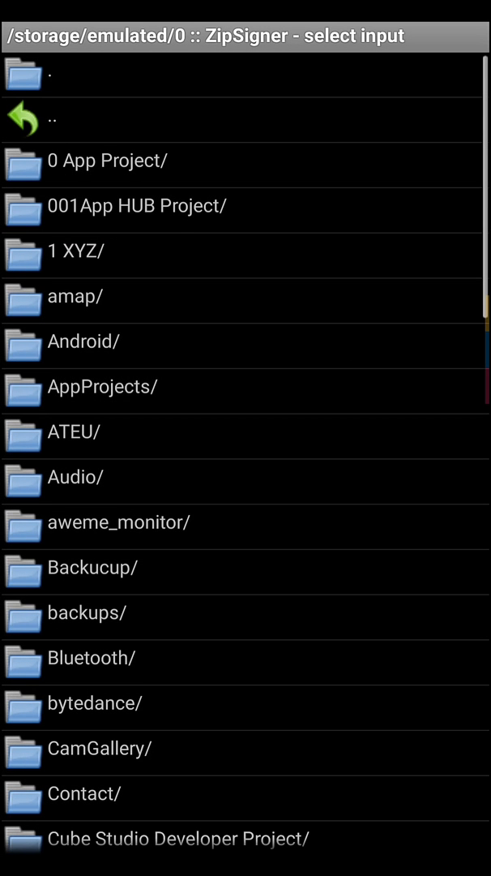
scroll(down, 3)
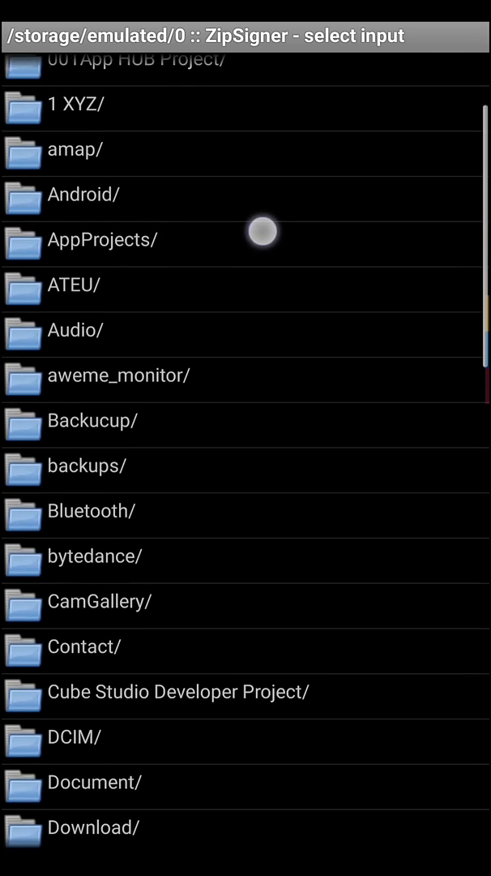
scroll(down, 3)
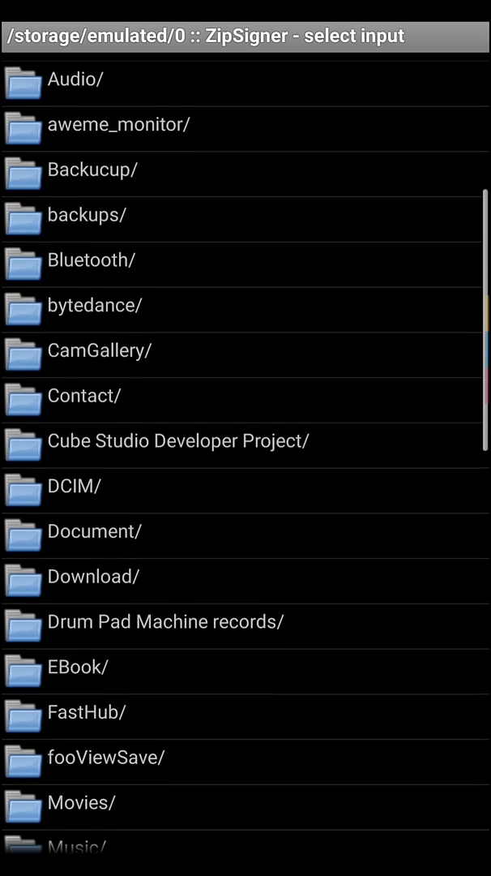
scroll(down, 3)
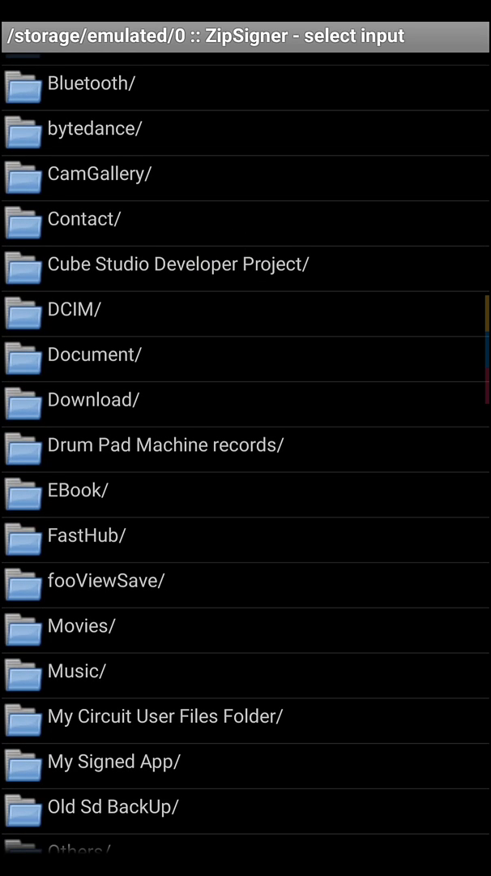
scroll(down, 3)
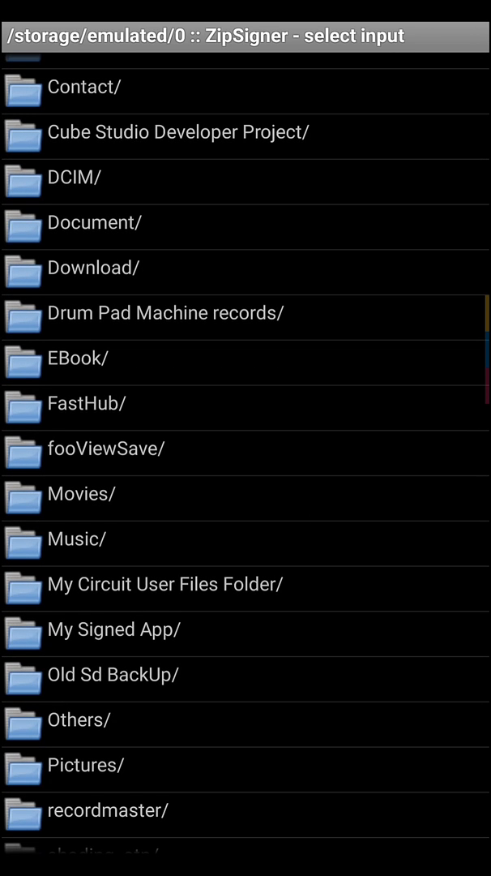
click(113, 629)
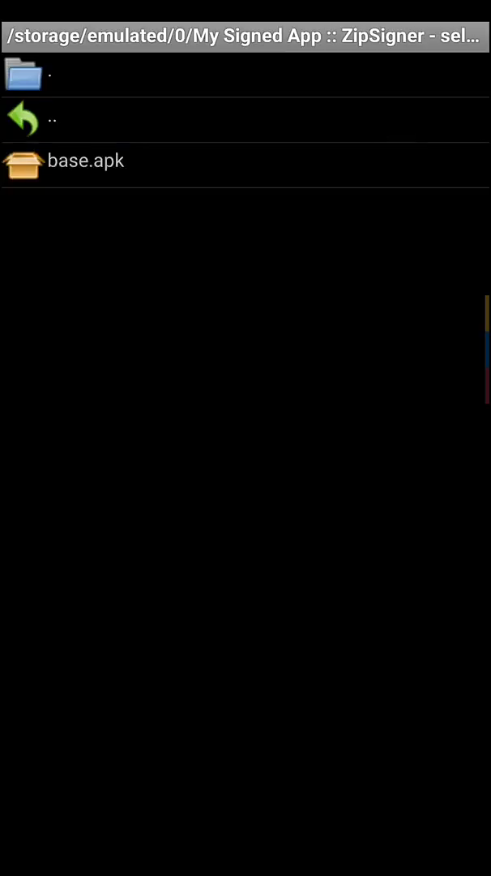
click(85, 161)
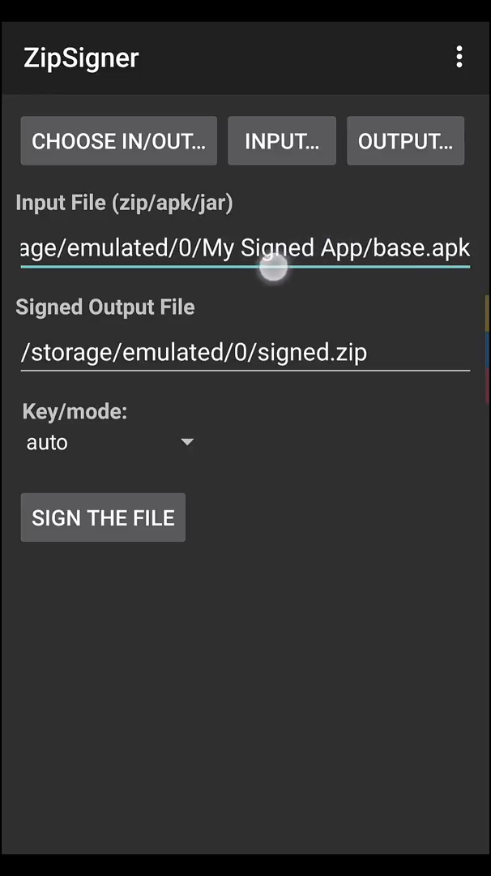
Copy the input APK path into the output path and delete 'base' before .apk.
click(272, 266)
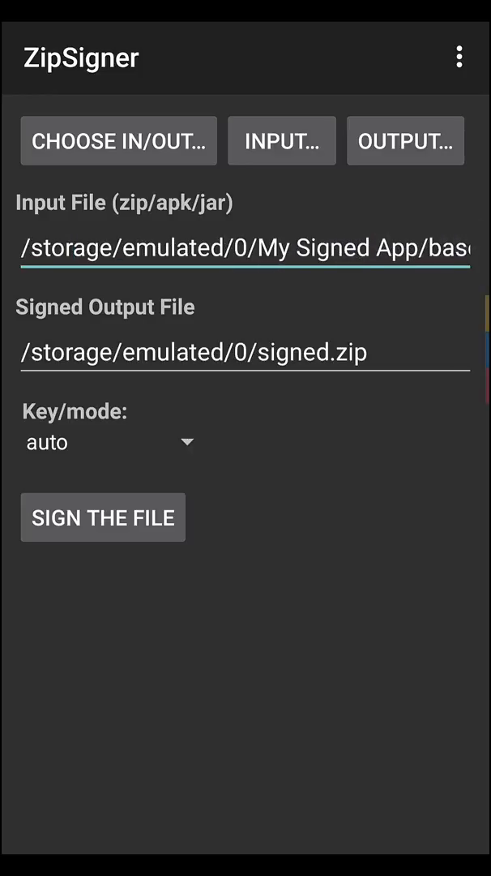
double_click(318, 249)
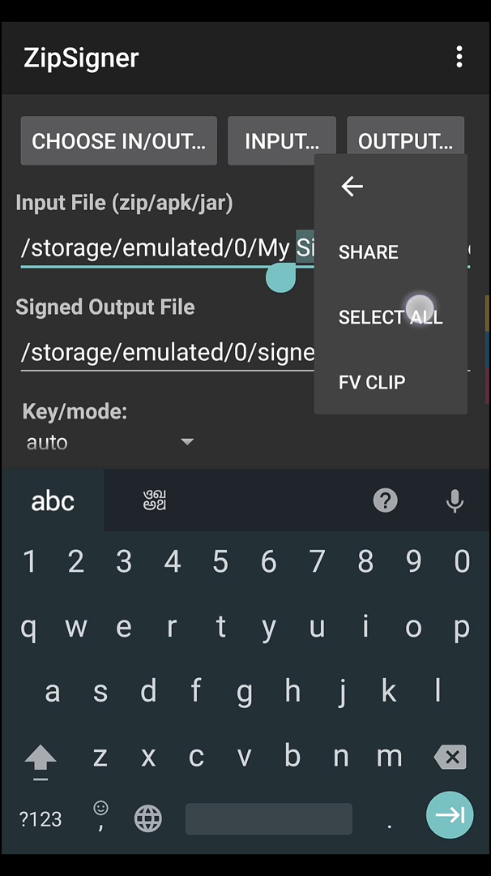
click(391, 316)
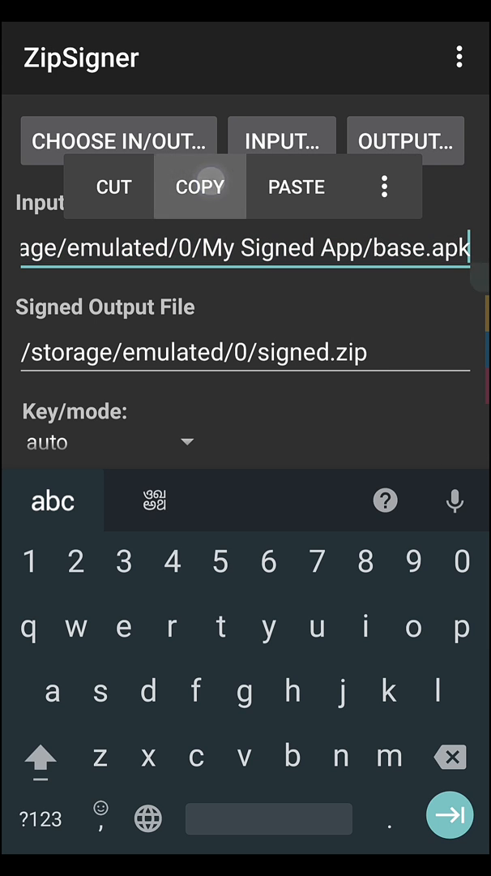
double_click(172, 352)
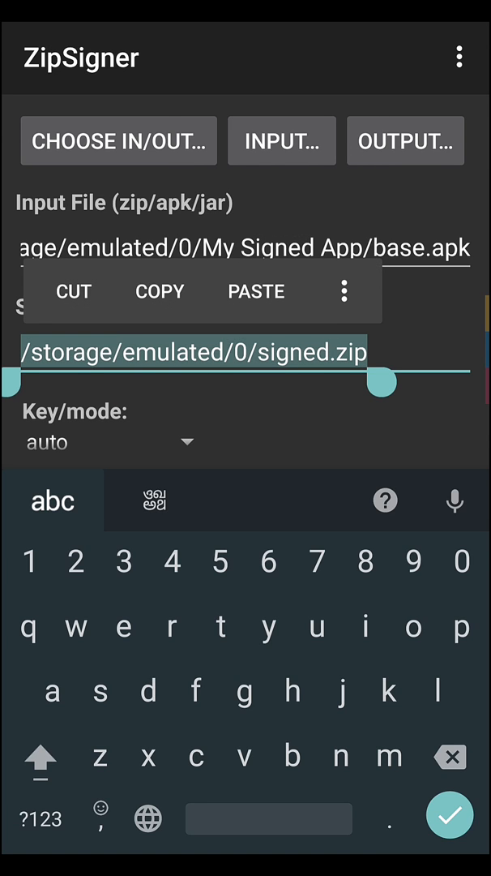
click(255, 291)
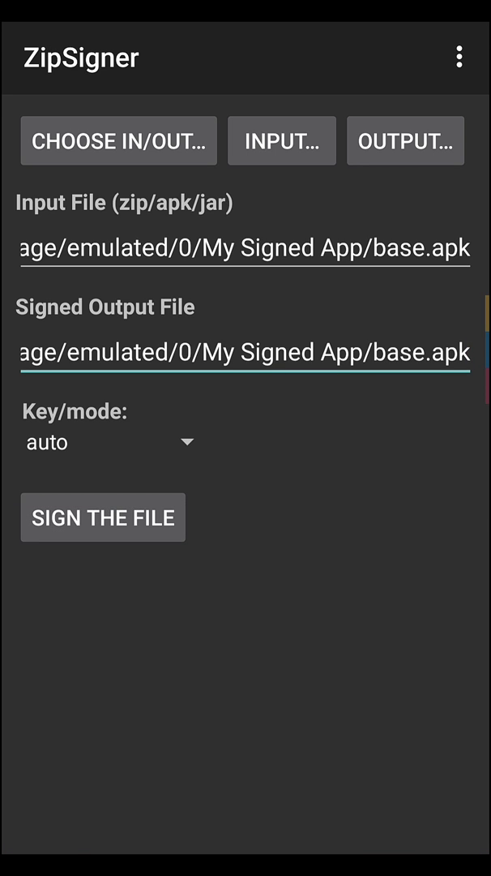
click(243, 352)
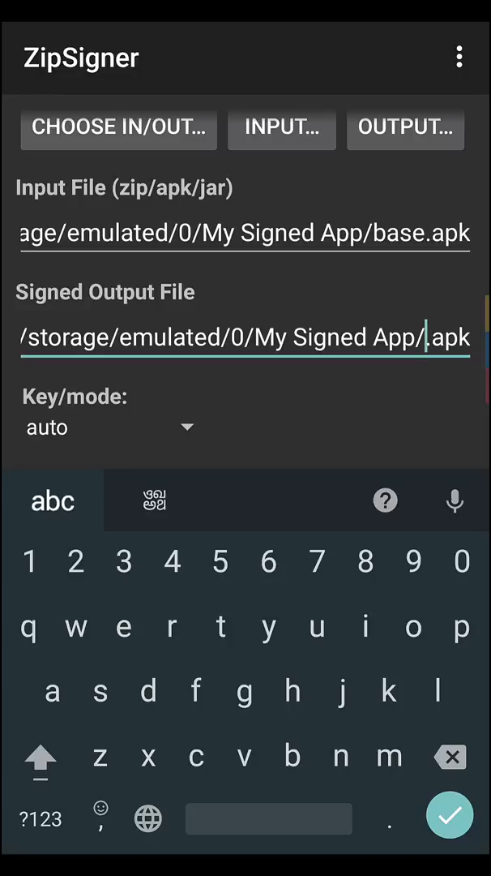
Type 'AdmobTutorial_Signed' before .apk in the signed output file name.
click(39, 761)
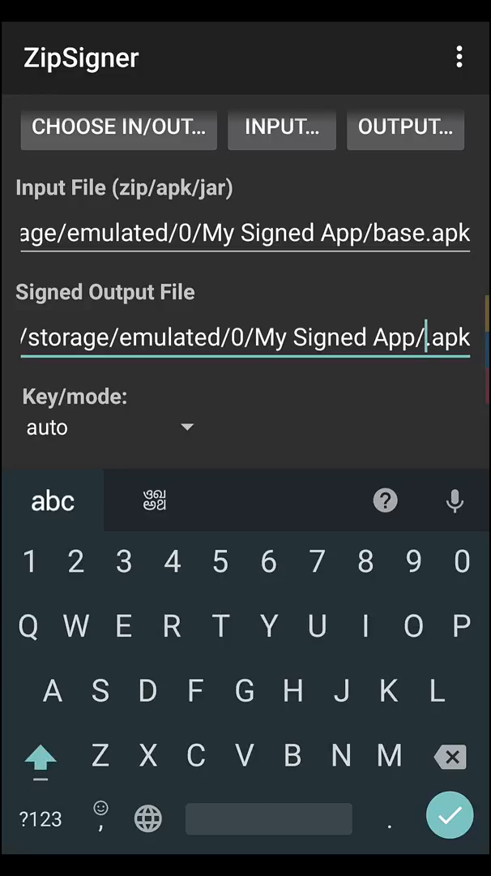
text(Admob)
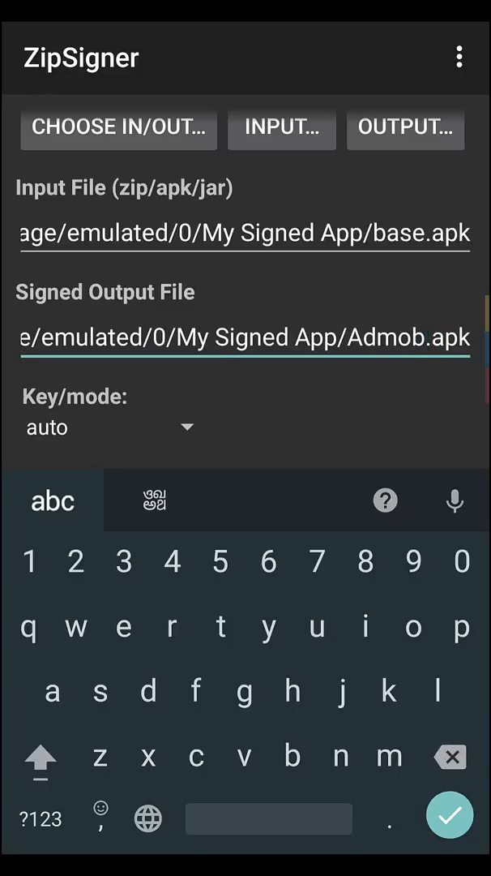
text(Tutorial)
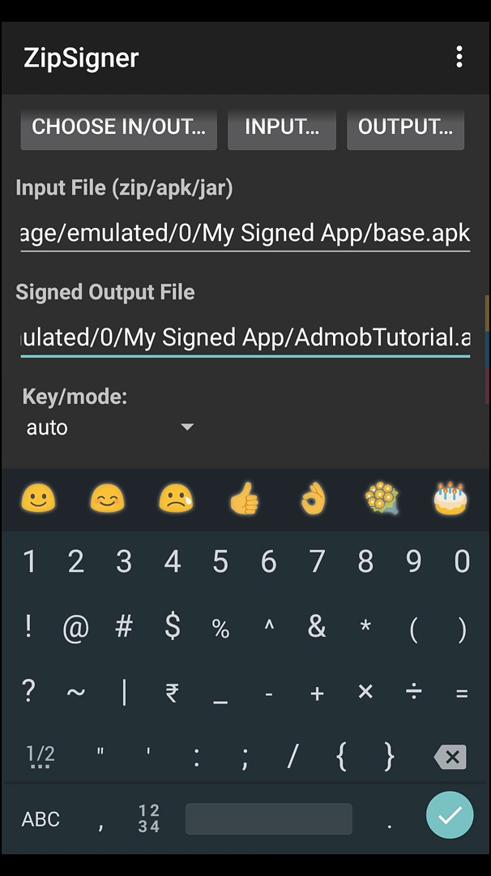
text(_Signed)
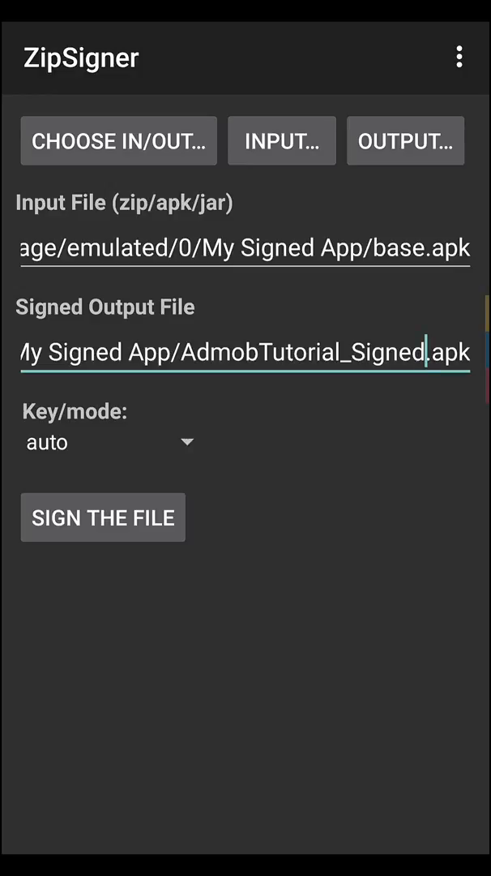
click(351, 353)
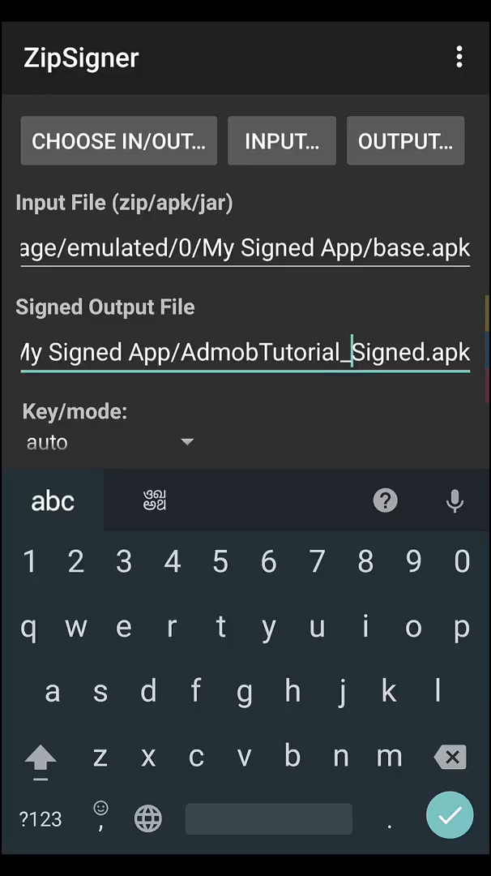
click(450, 816)
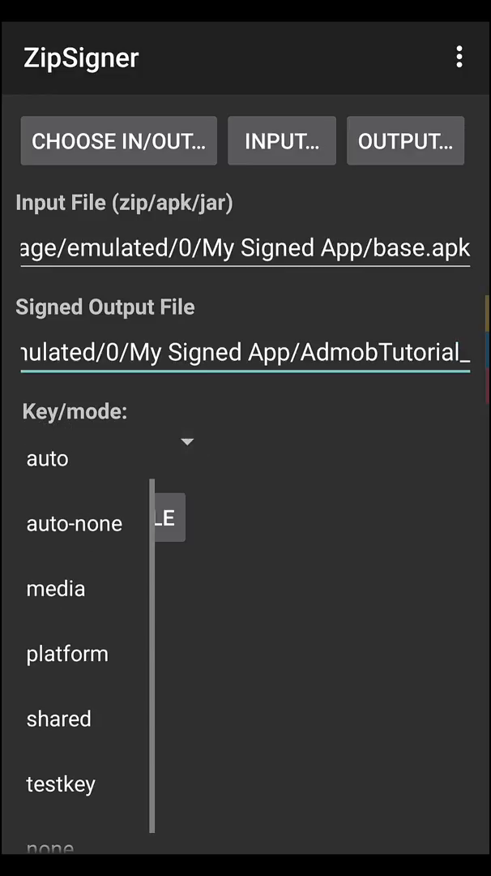
Set key/mode to platform and sign base.apk into AdmobTutorial_Signed.apk.
click(67, 653)
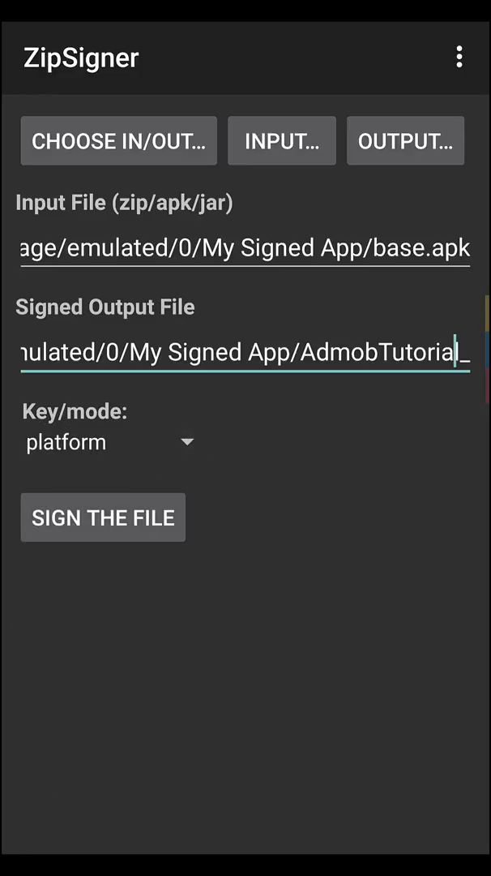
click(103, 516)
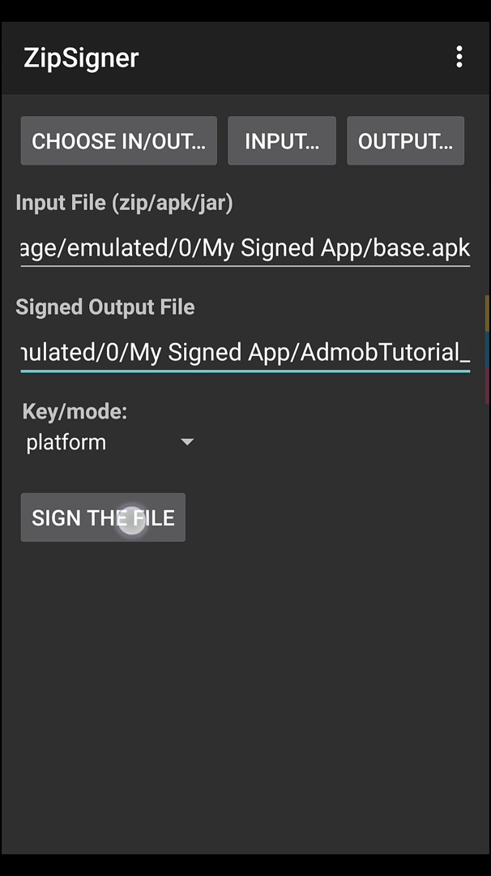
click(103, 517)
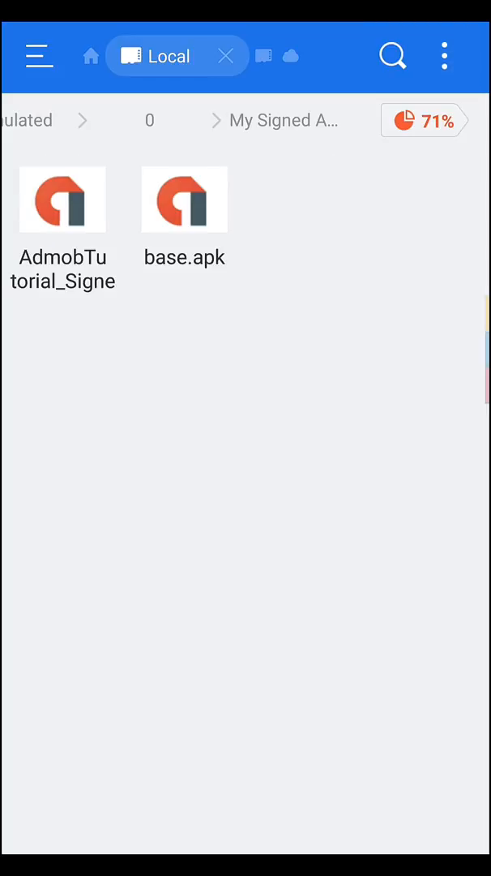
Open AdmobTutorial_Signed.apk from the My Signed App folder.
click(62, 247)
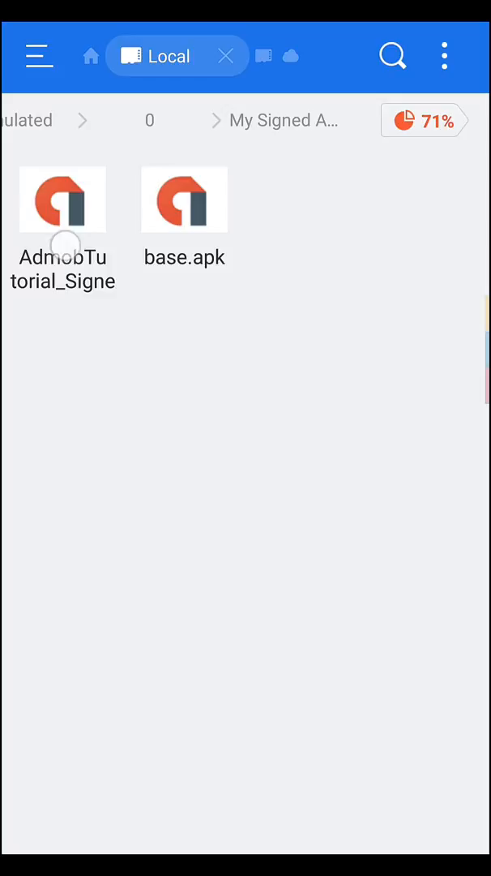